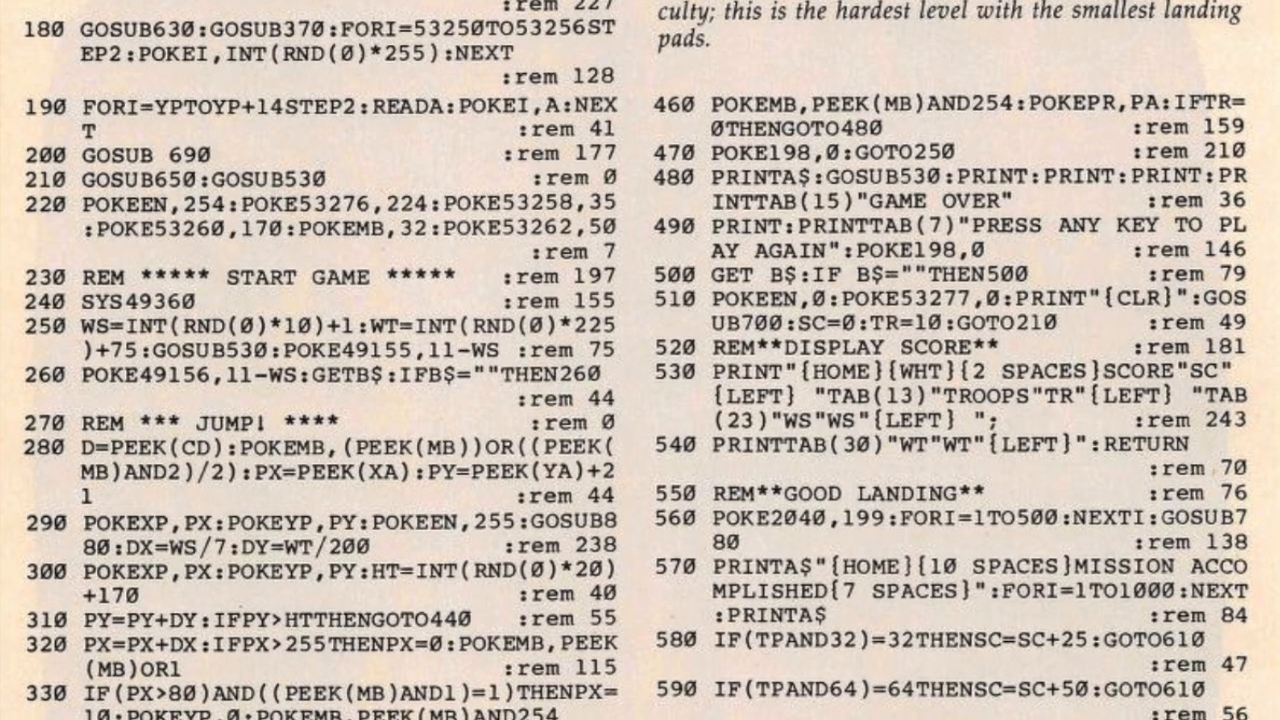
{"action": "scroll", "scroll_direction": "down", "scroll_amount": 3}
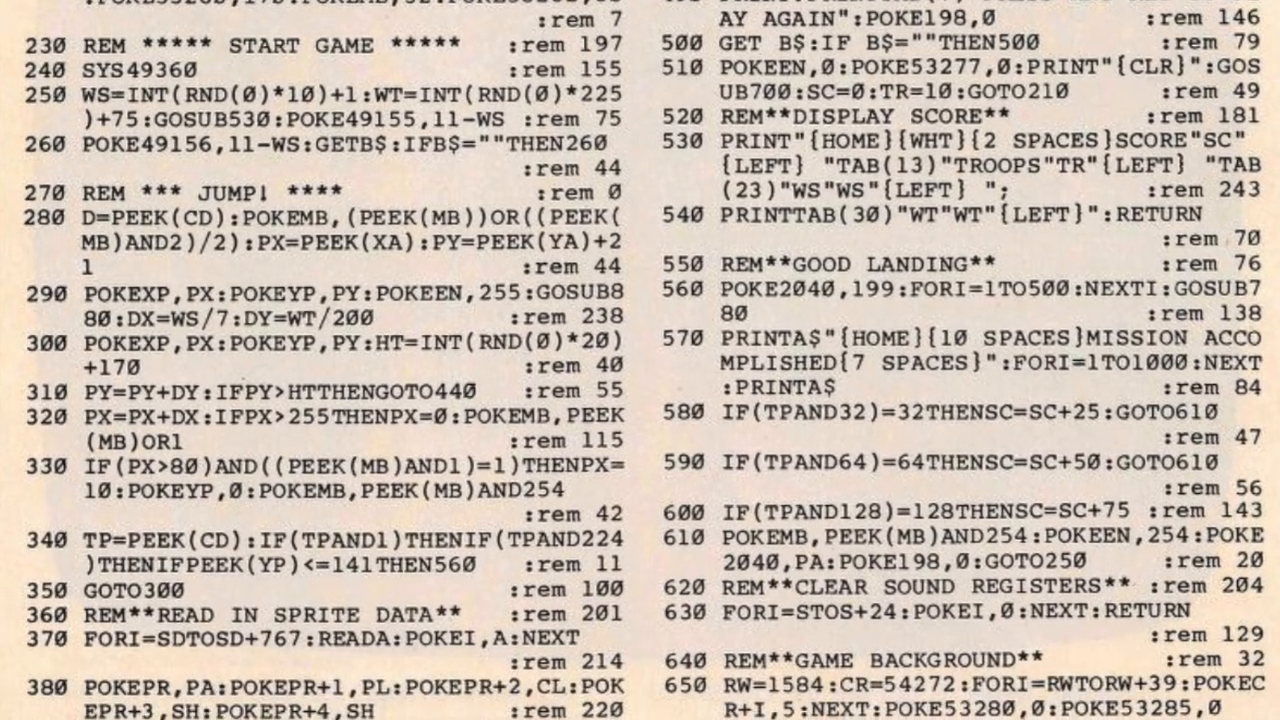